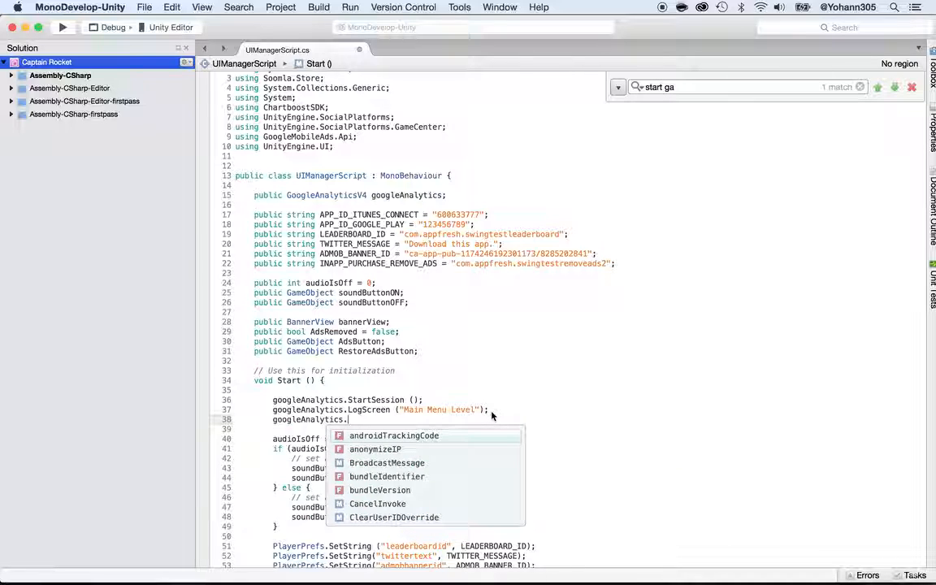
- Add 'StopSession ();' after googleAnalytics. on line 38, then switch to the web browser
type("StopSession")
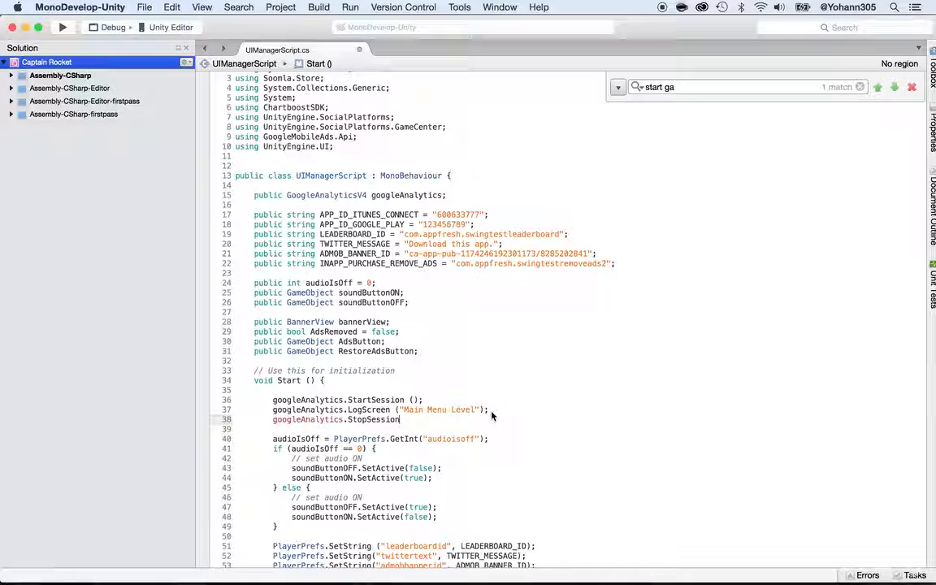
type("();")
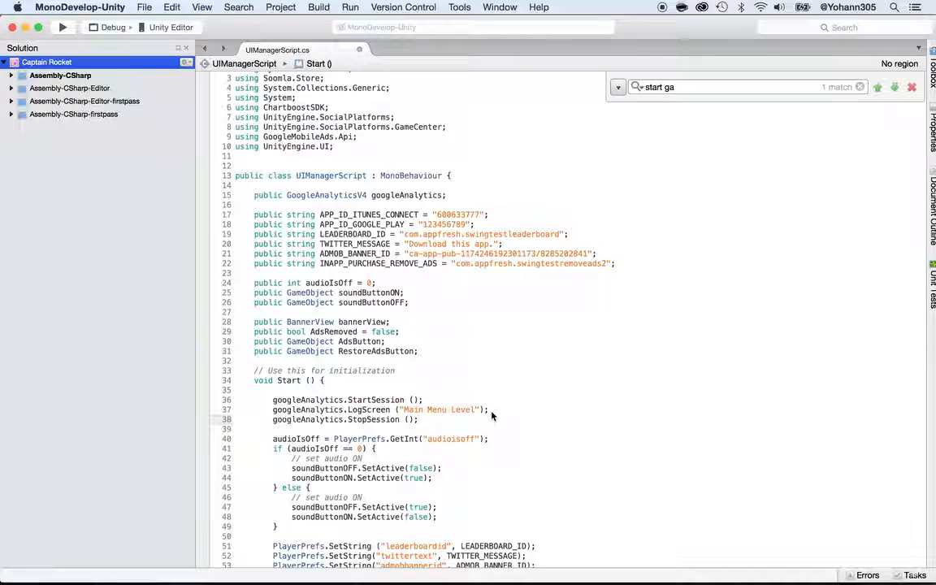
key("cmd+tab")
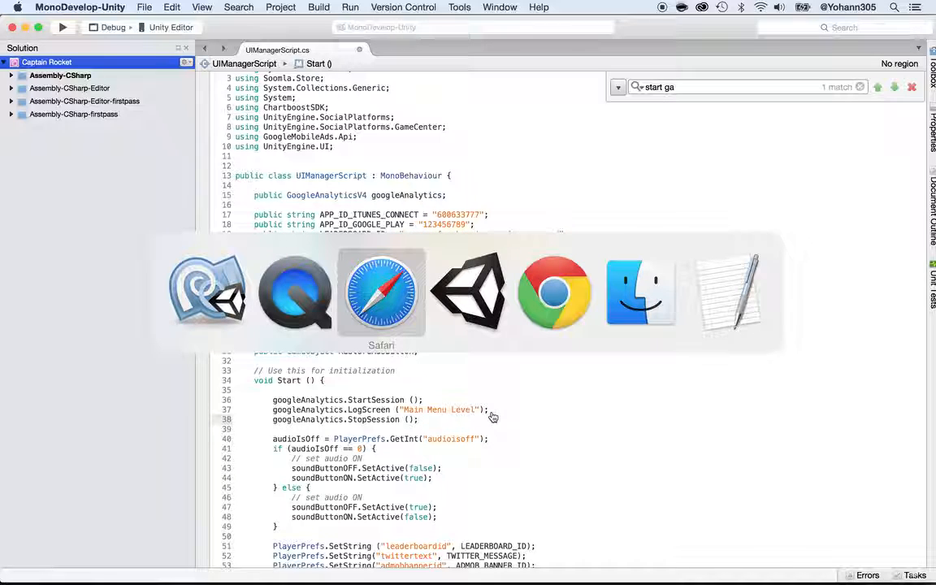
left_click(381, 291)
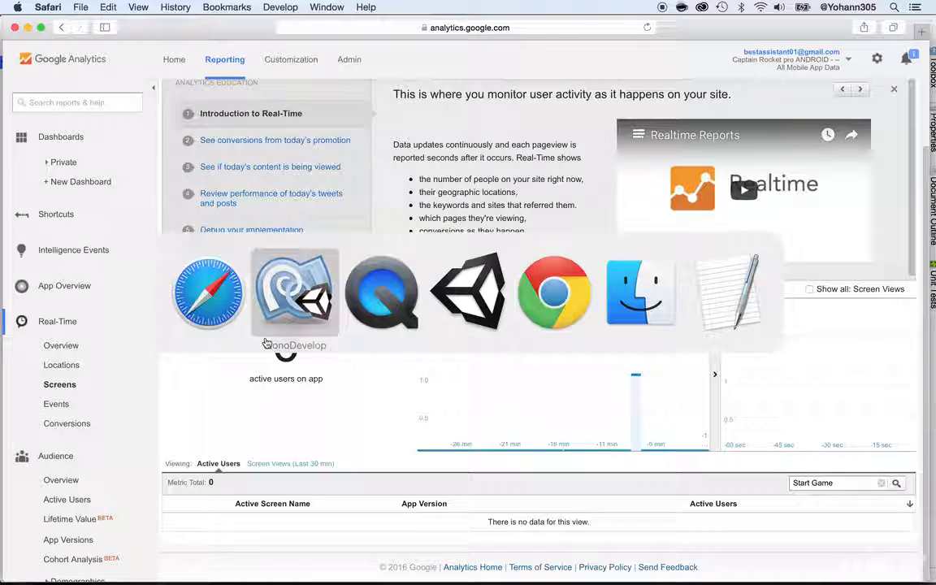
left_click(294, 292)
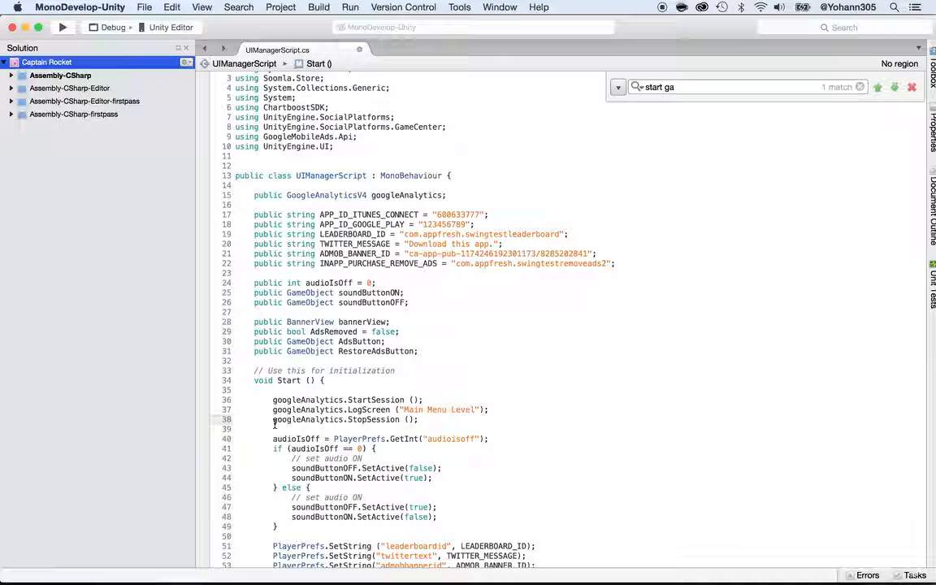
- Delete the googleAnalytics.StopSession (); line from Start()
key("Backspace")
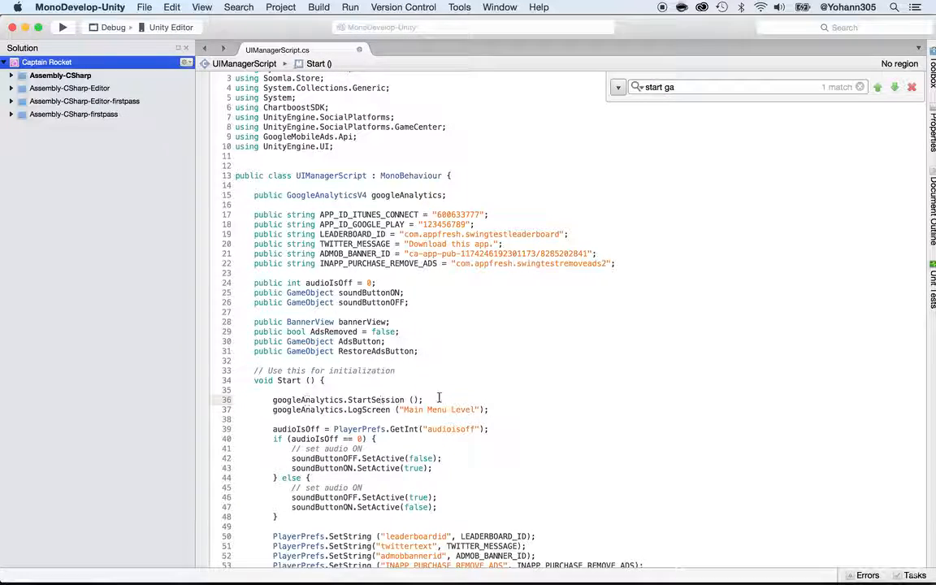
- Append '// this sometimes send errors because it takes time to connect' to line 36
type("// this sometimes send errors because it takes")
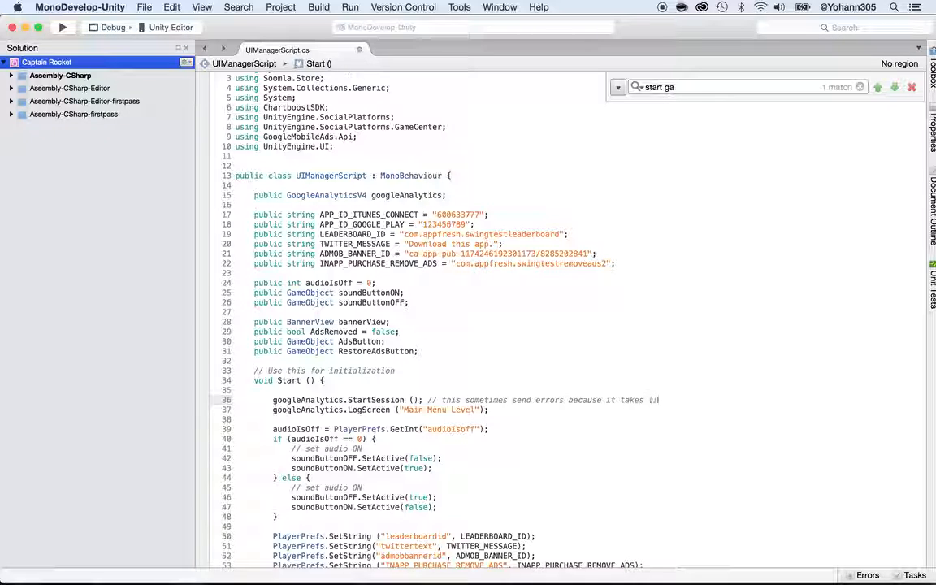
type("time to connect")
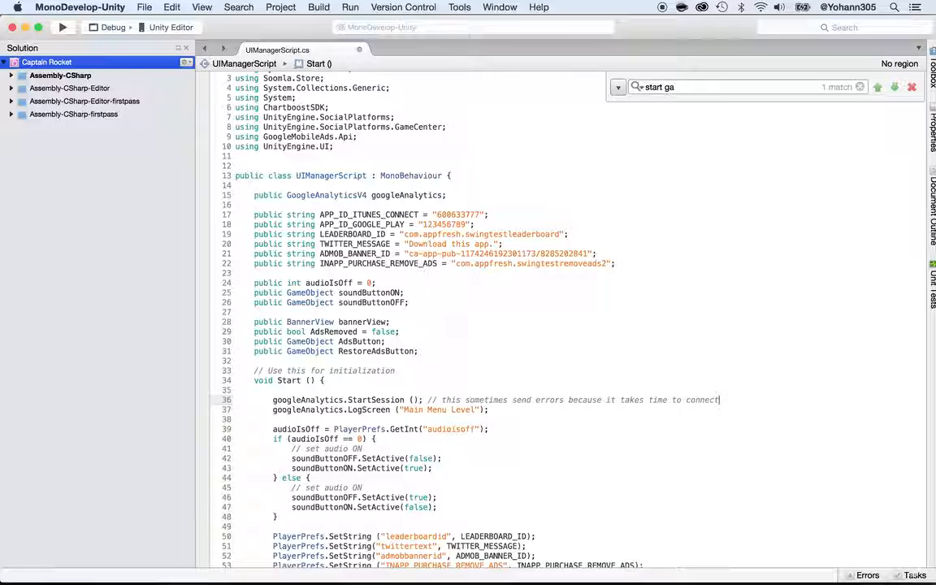